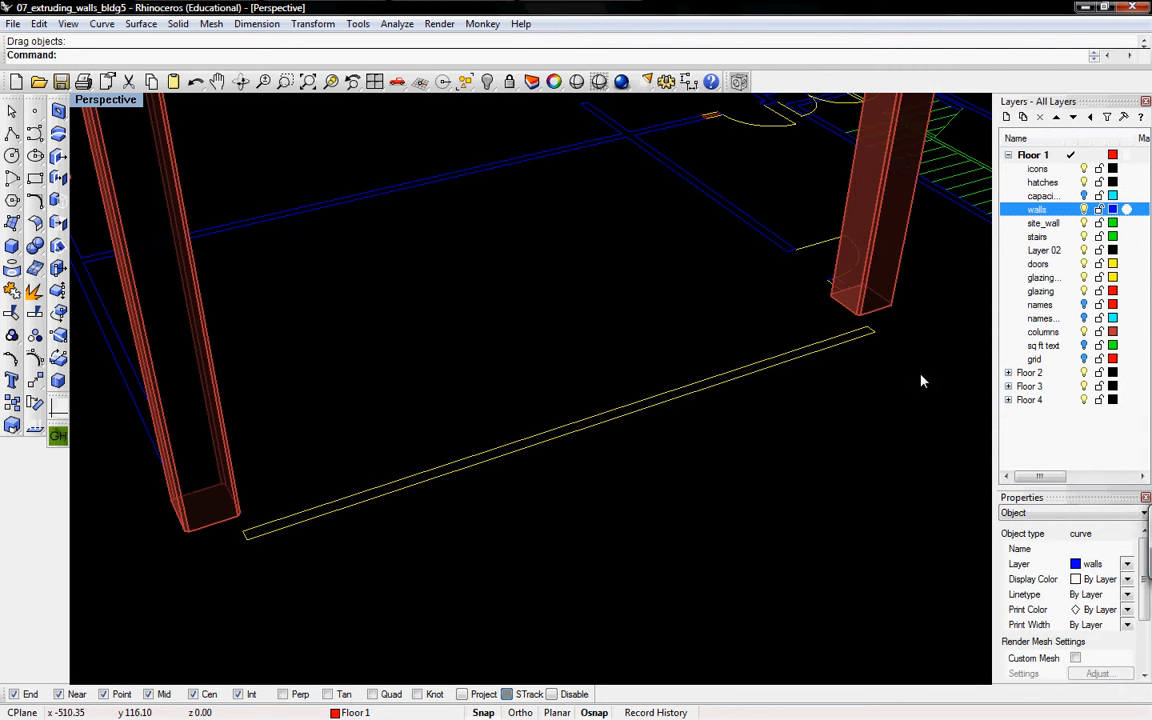
{"action": "mouse_move", "coordinate": [910, 330]}
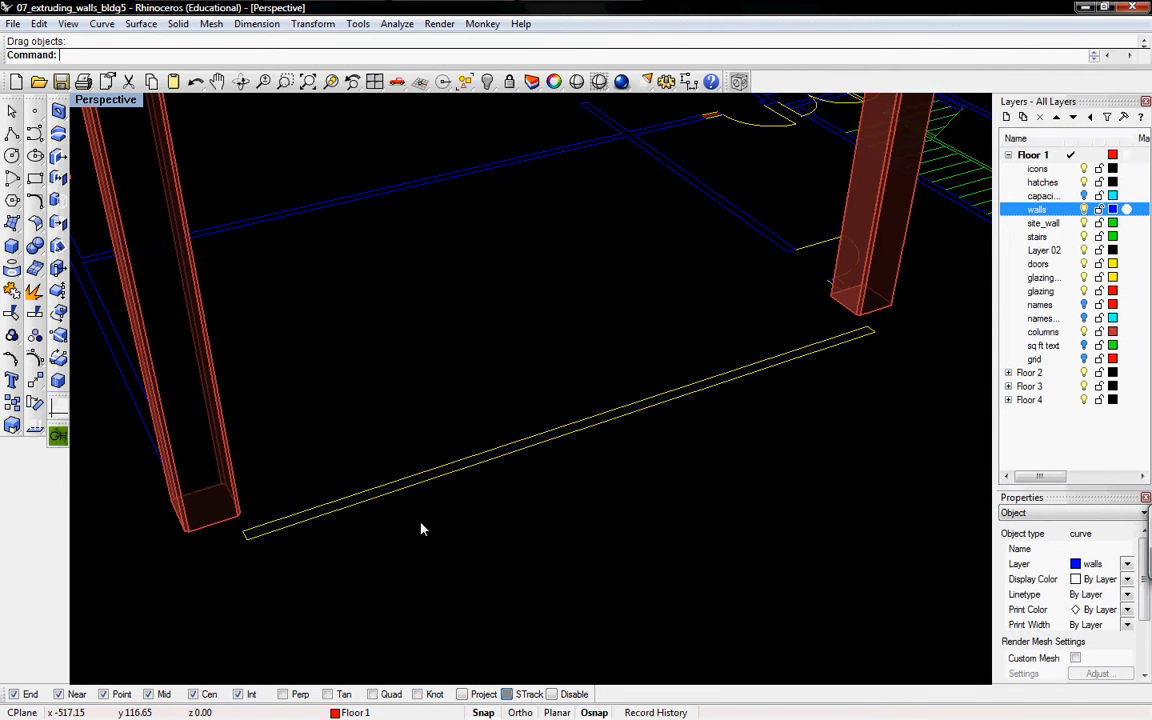
{"action": "mouse_move", "coordinate": [334, 439]}
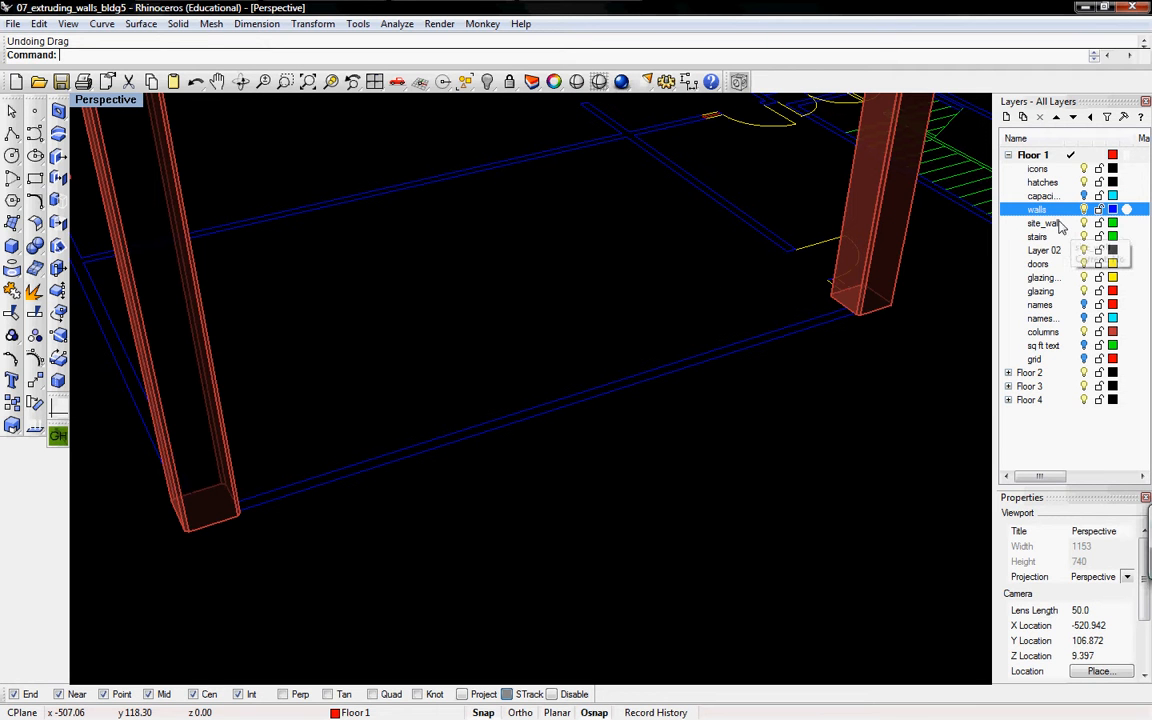
Maximize the Perspective view and add the 'extruded wall1' sublayer under walls.
{"action": "double_click", "coordinate": [1040, 209]}
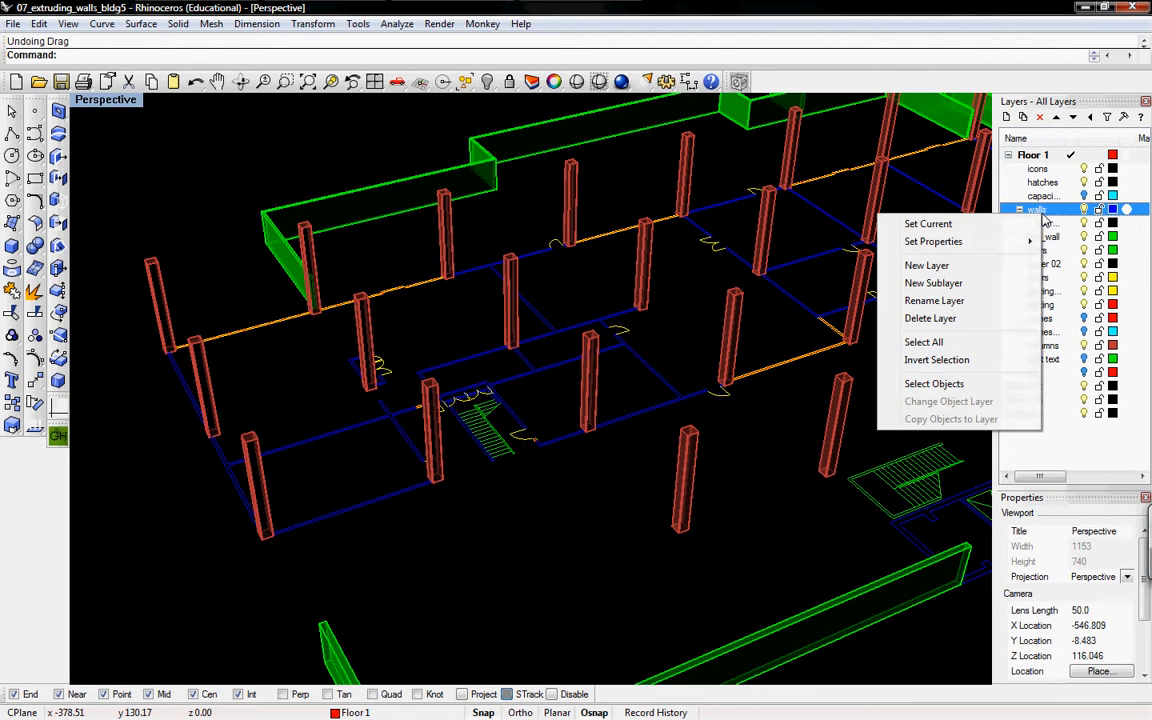
{"action": "left_click", "coordinate": [934, 383]}
{"action": "type", "text": "Ext"}
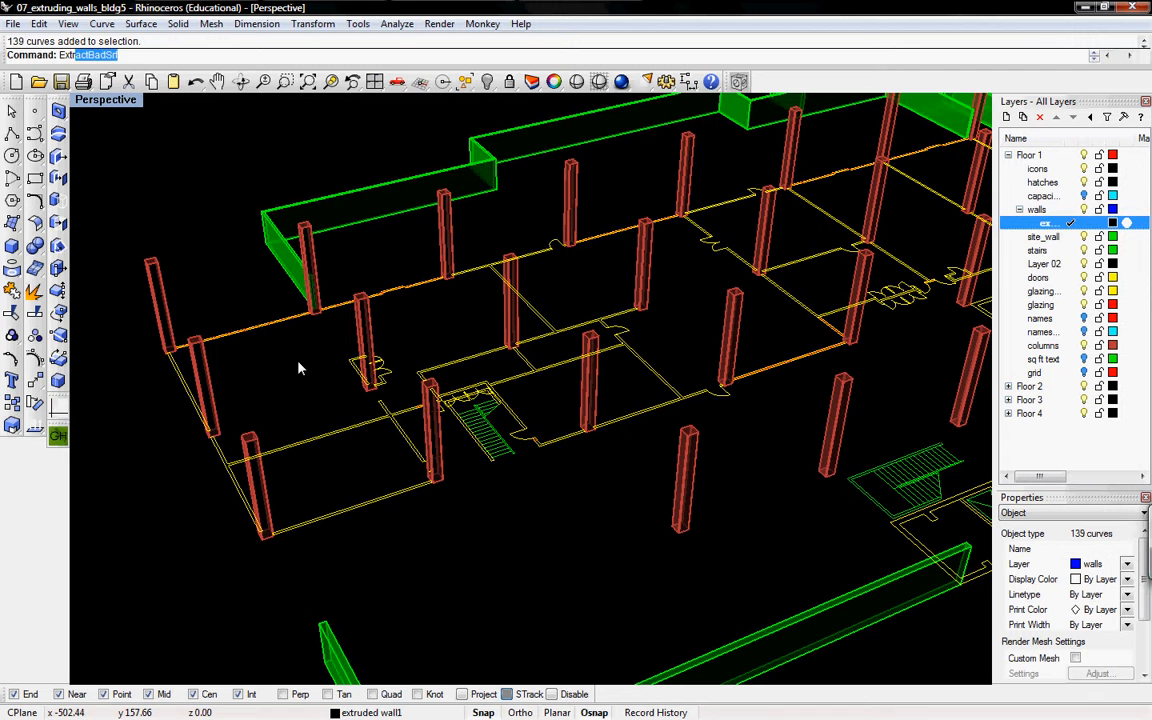
Extrude the 139 selected wall curves 14 ft into capped solids.
{"action": "key", "text": "Enter"}
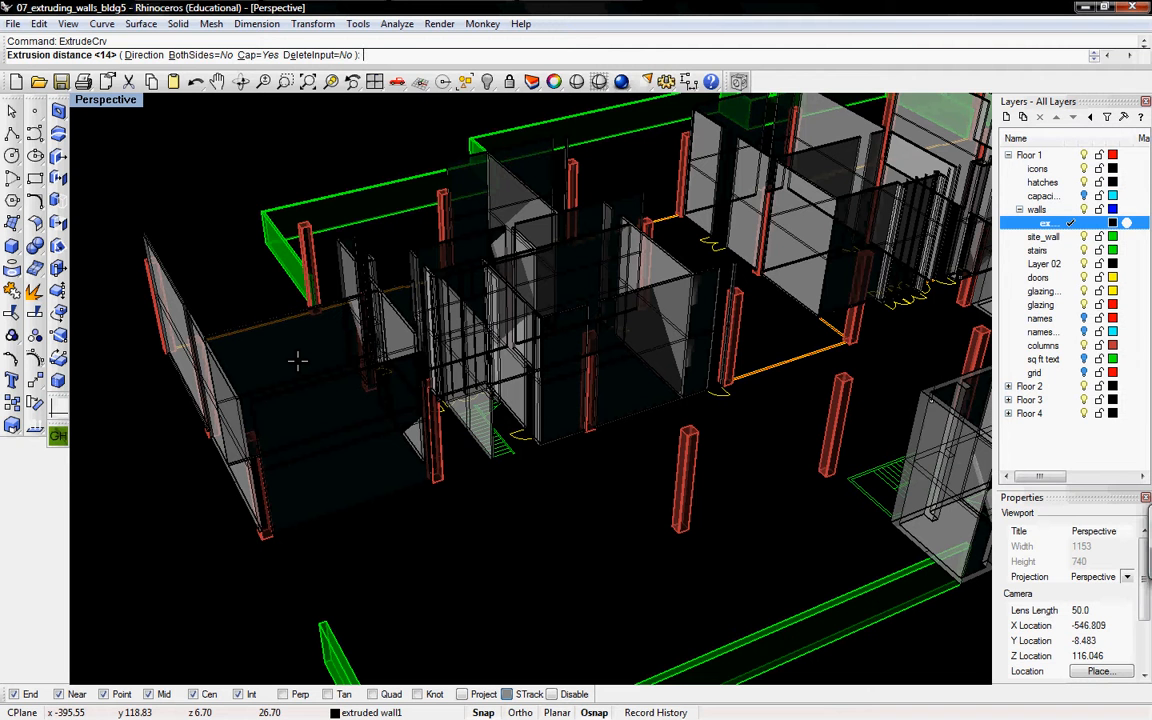
{"action": "type", "text": "14"}
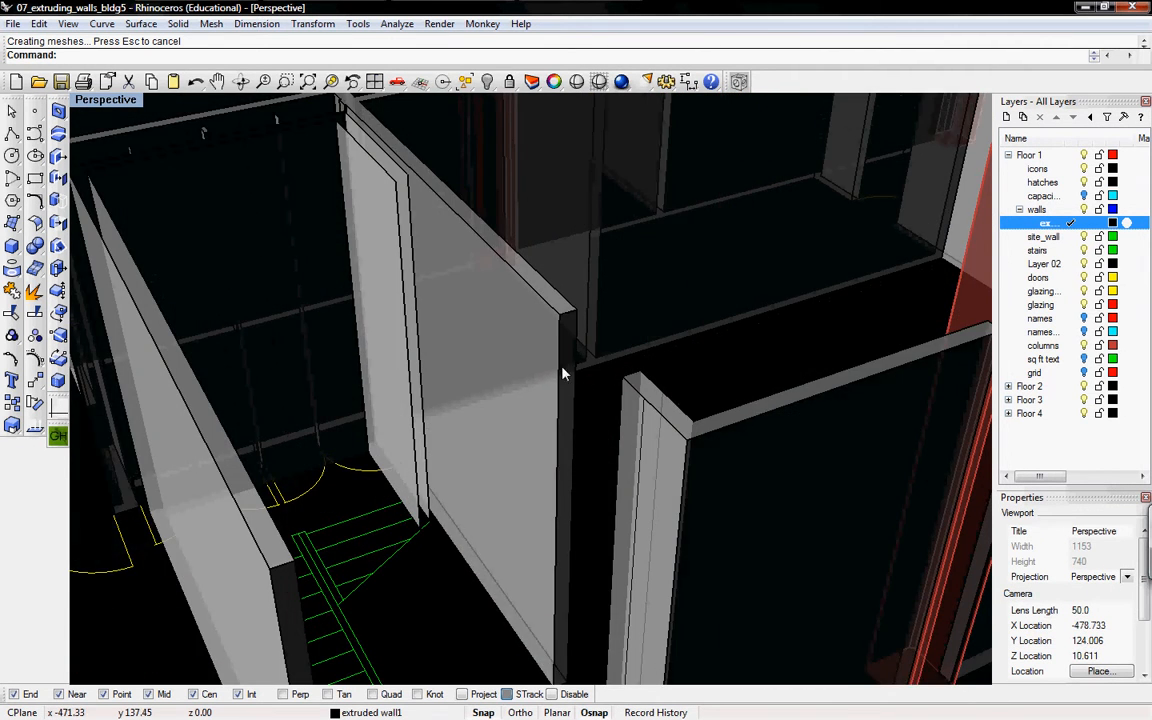
Orbit to the door gap beside the stairs and select the wall panel's surface.
{"action": "left_click_drag", "start_coordinate": [560, 375], "coordinate": [575, 315]}
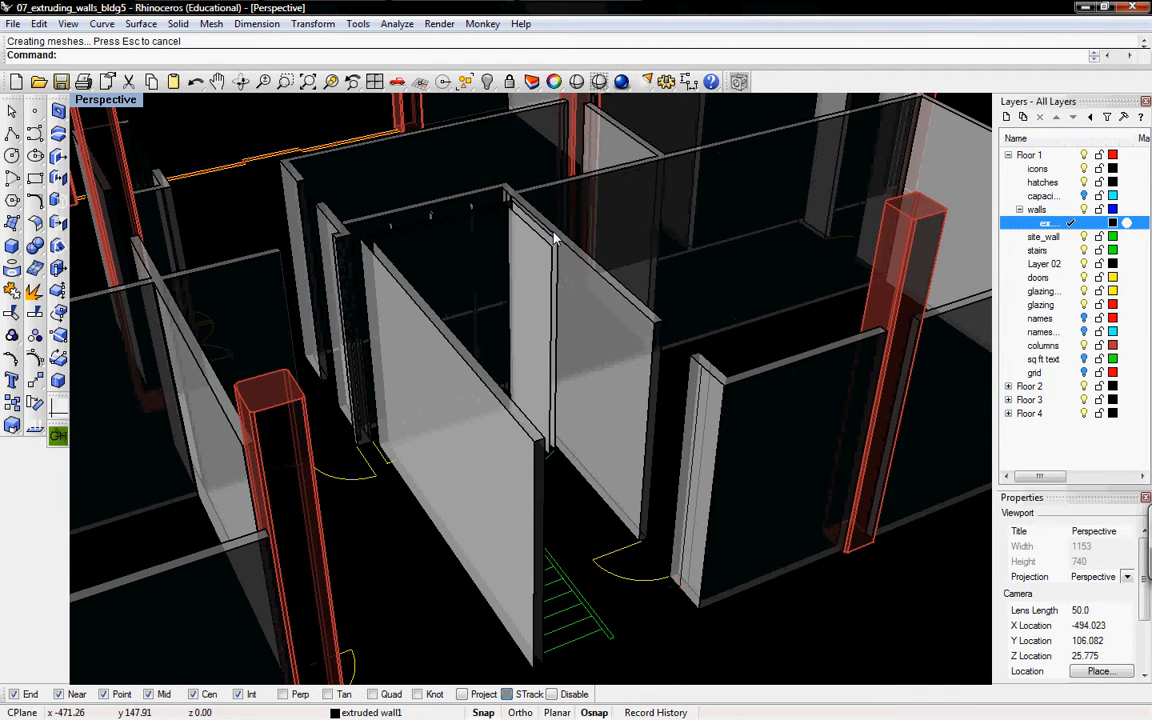
{"action": "mouse_move", "coordinate": [551, 425]}
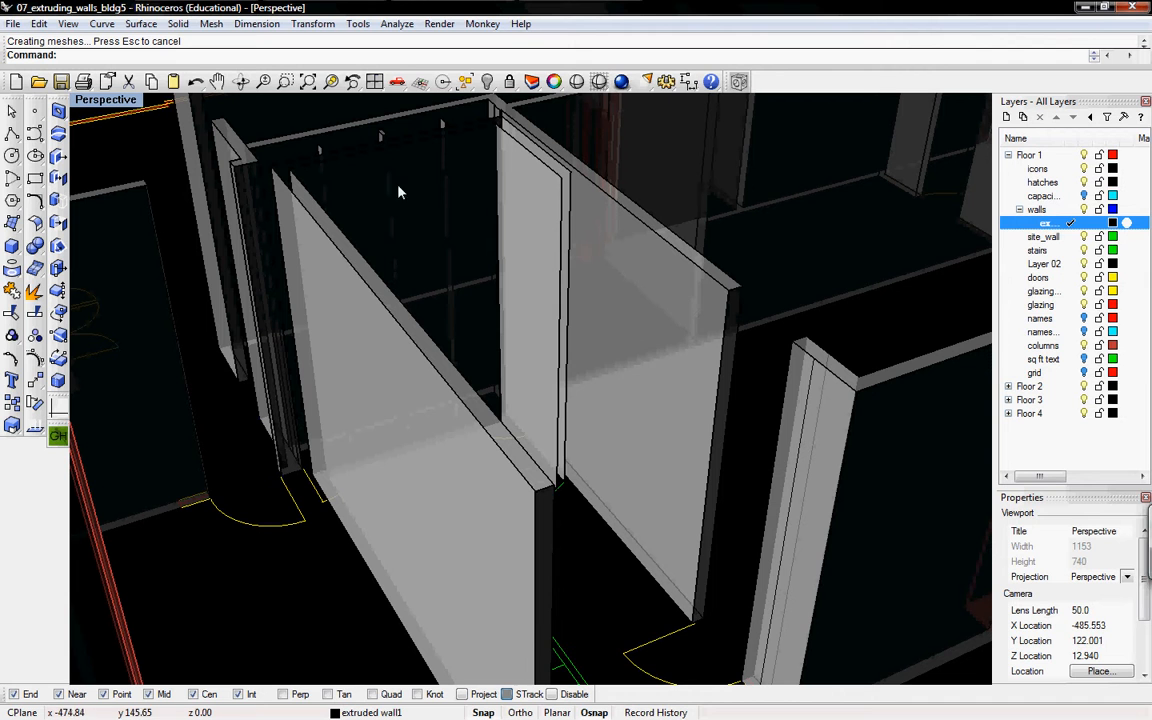
{"action": "left_click", "coordinate": [400, 192]}
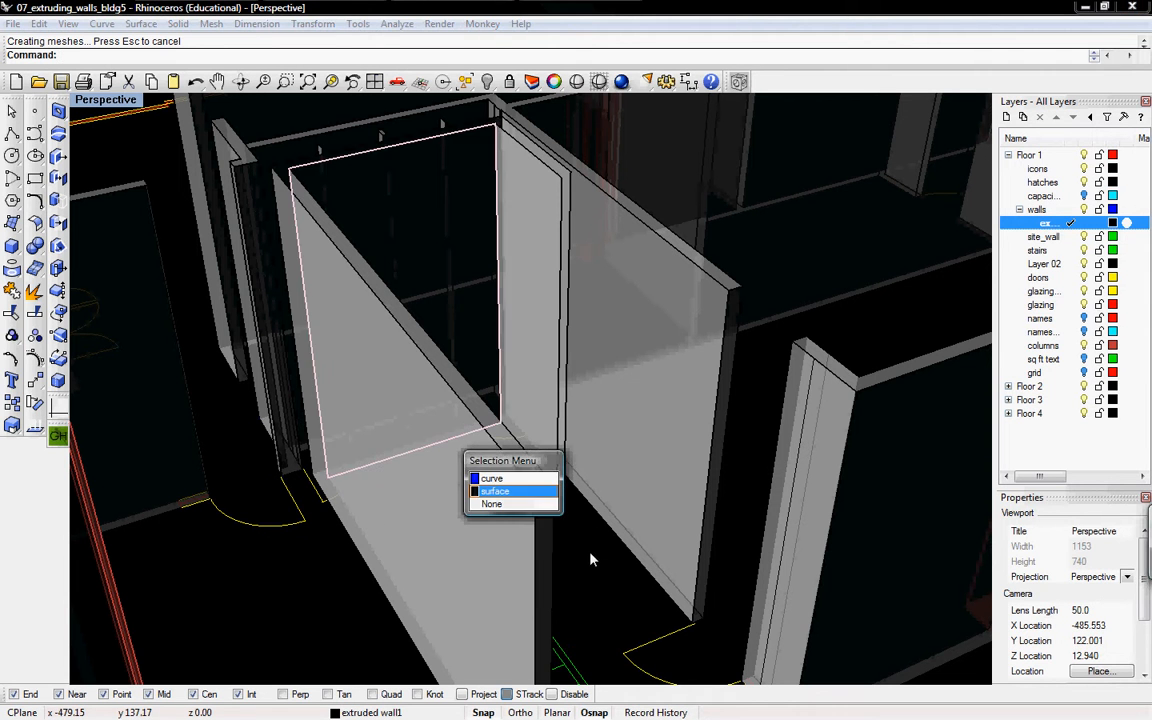
{"action": "left_click", "coordinate": [513, 489]}
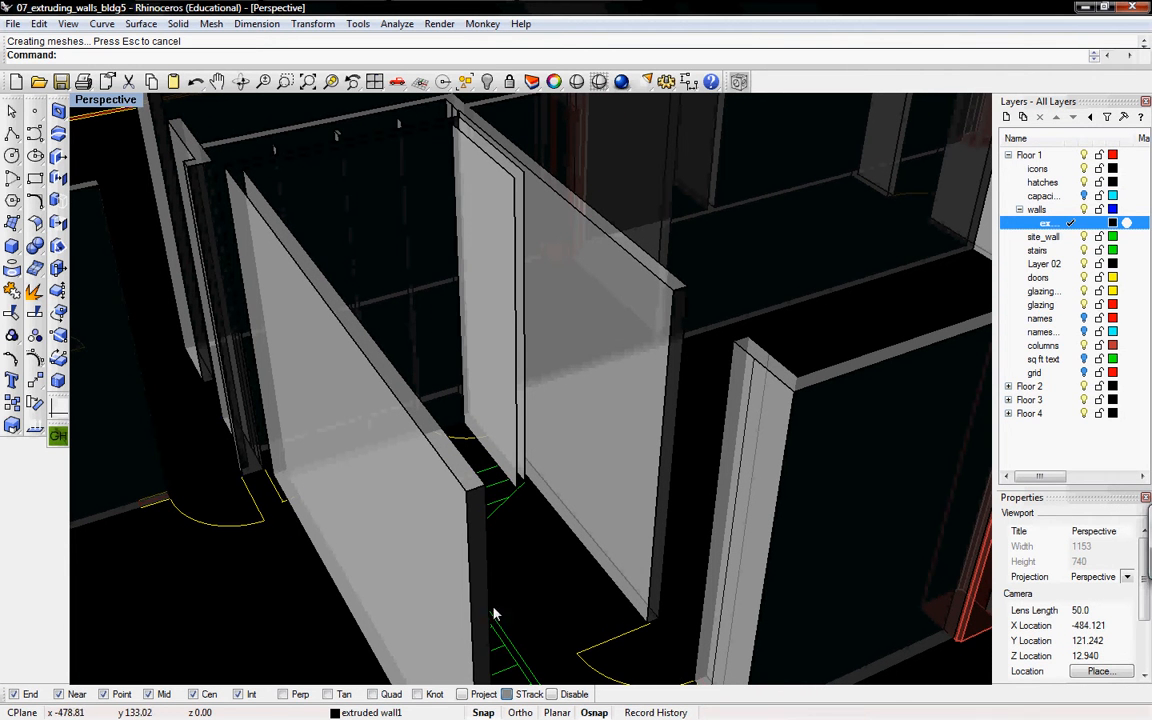
{"action": "mouse_move", "coordinate": [250, 261]}
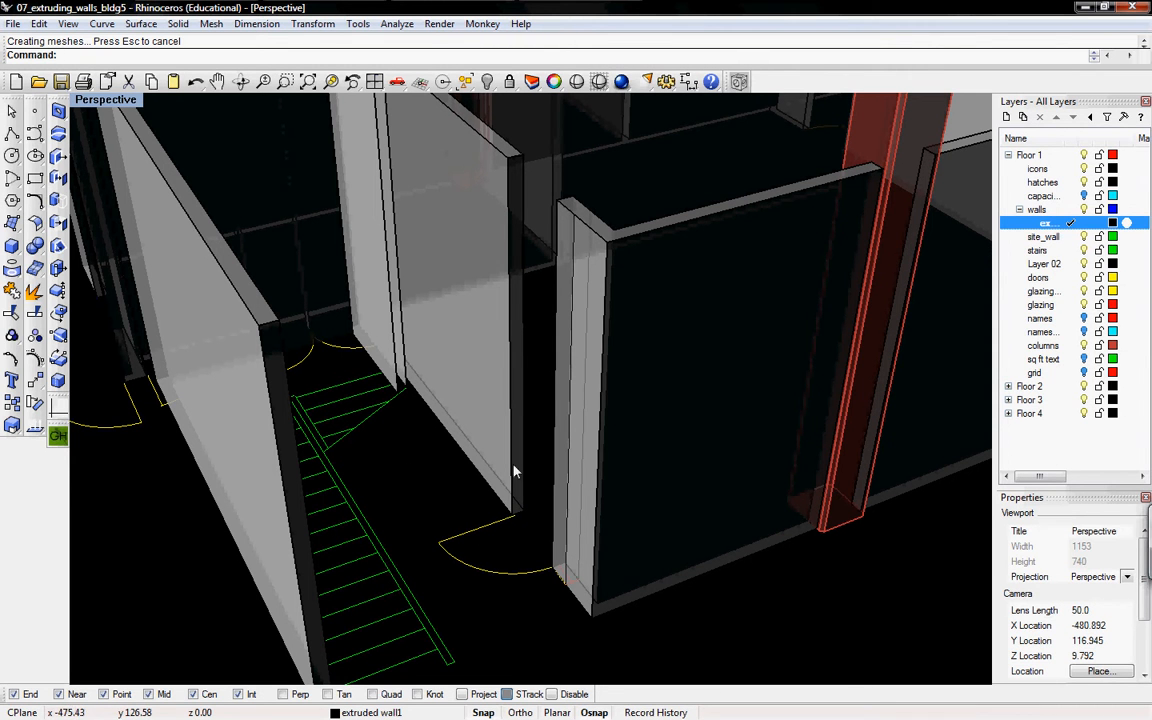
{"action": "mouse_move", "coordinate": [534, 506]}
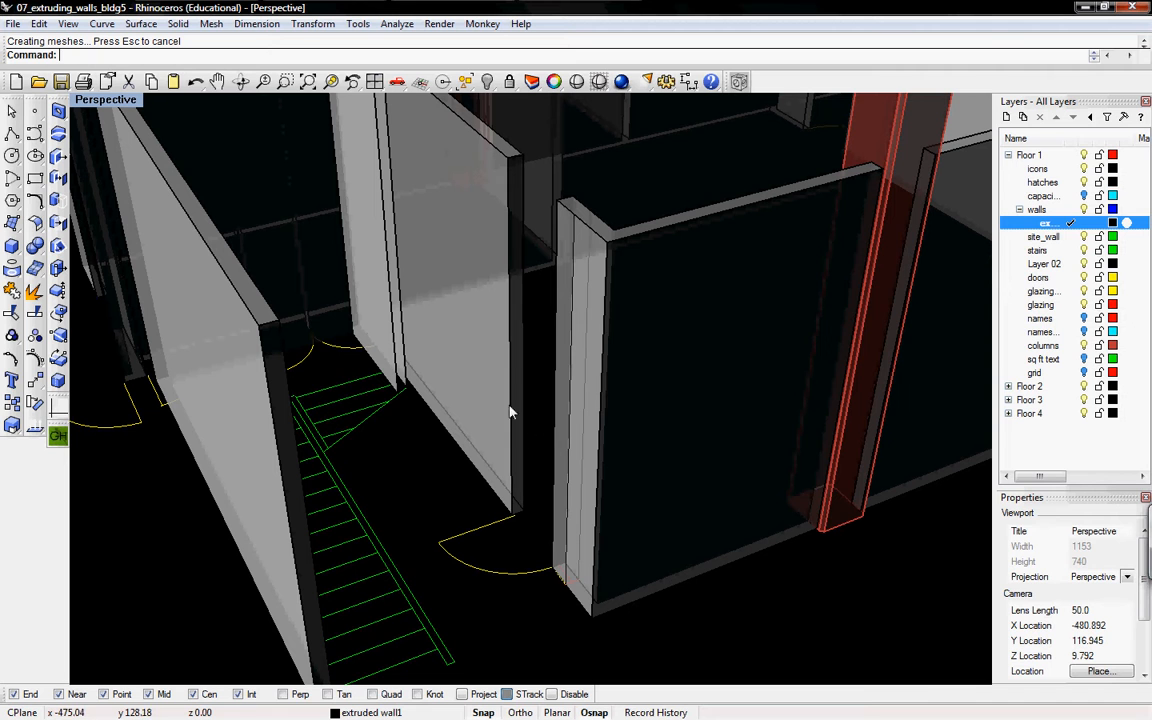
{"action": "mouse_move", "coordinate": [529, 402]}
{"action": "type", "text": "Move"}
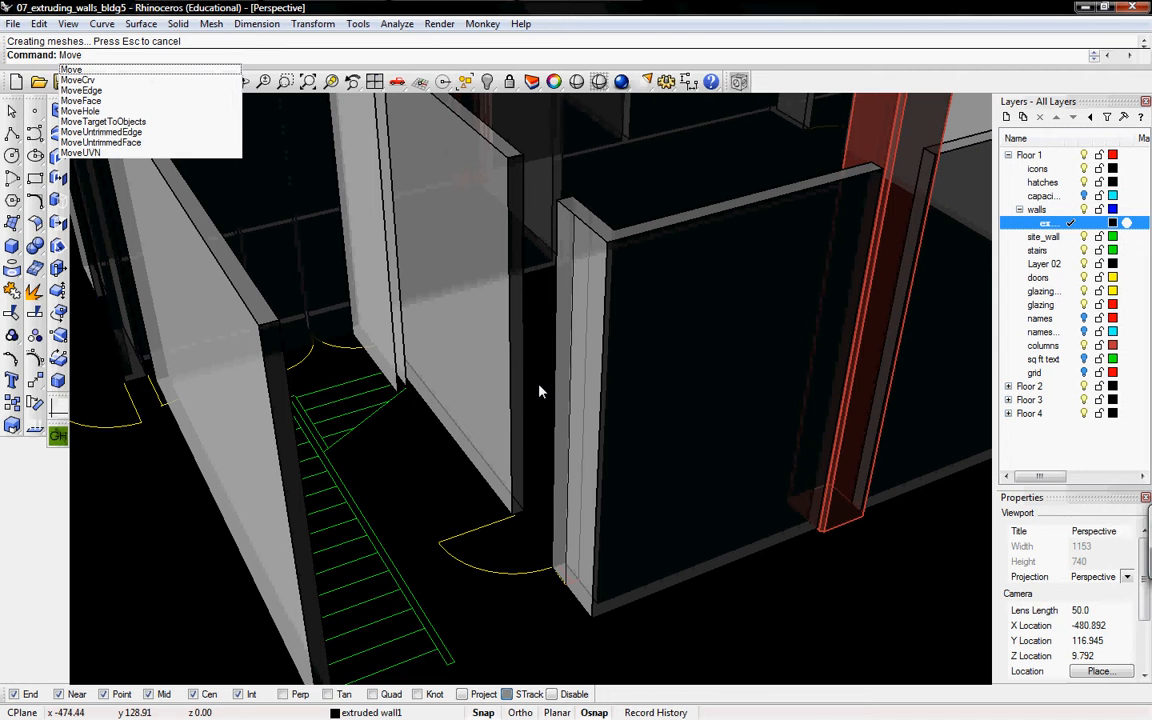
Move the wall's end face from its end corner to the adjoining wall.
{"action": "left_click", "coordinate": [83, 111]}
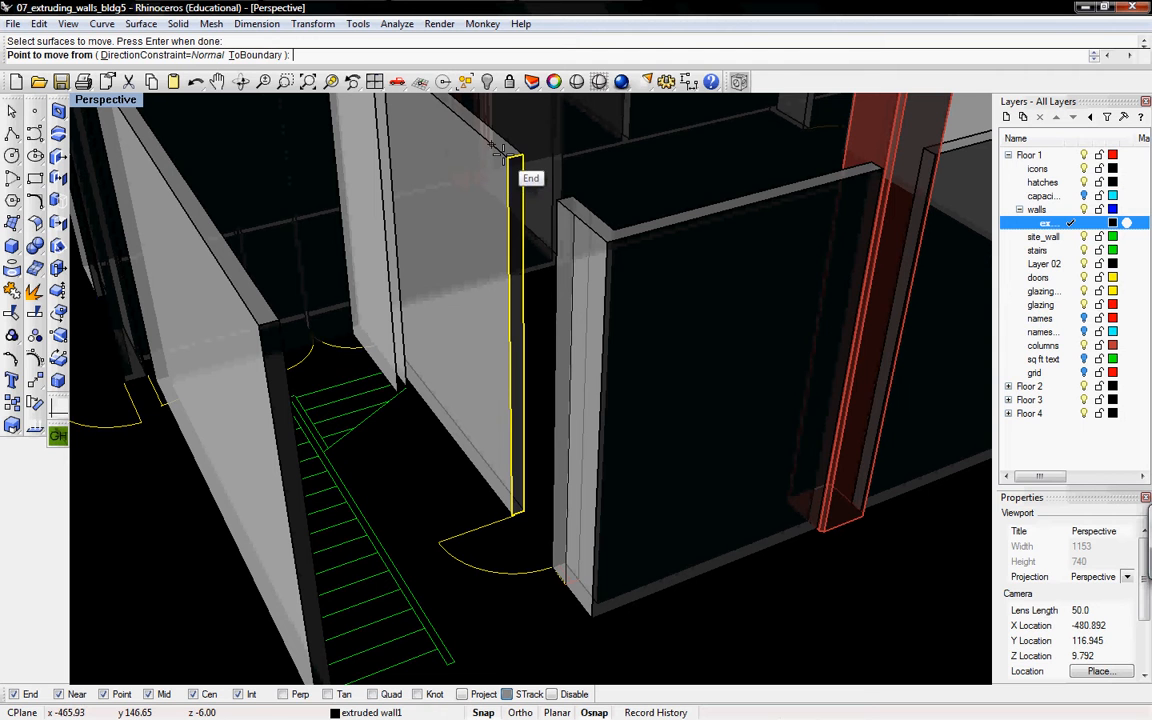
{"action": "left_click", "coordinate": [492, 147]}
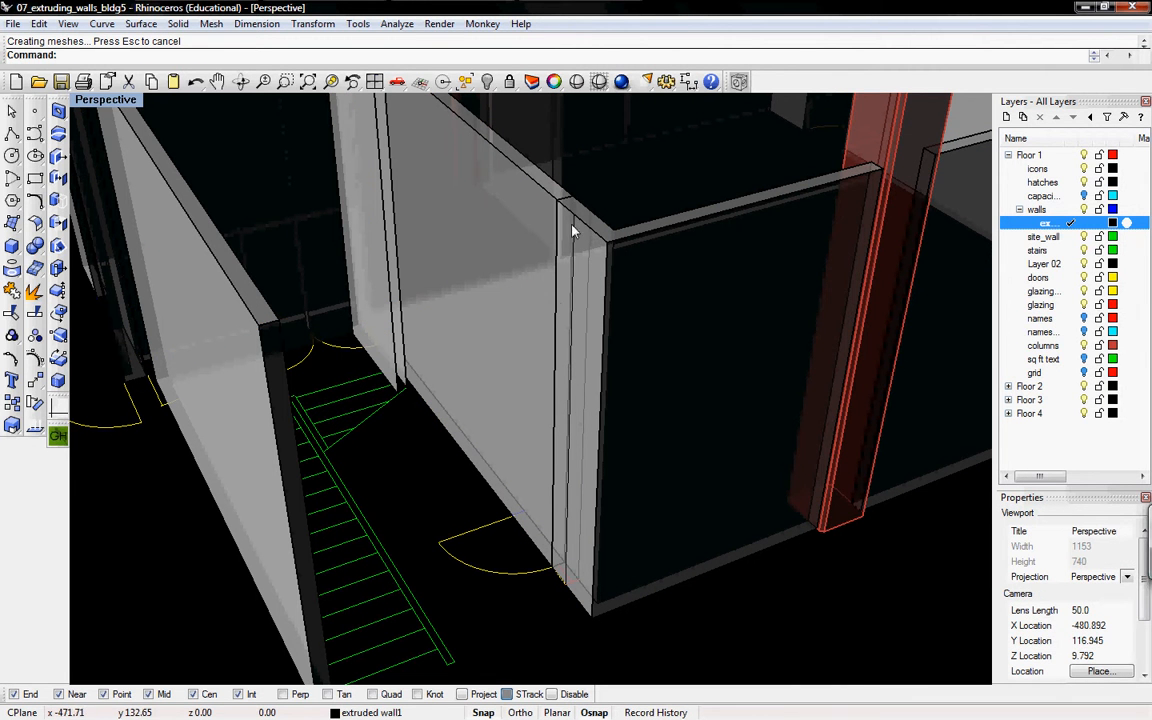
Select the joined walls beside the stairs and merge all their coplanar faces.
{"action": "left_click", "coordinate": [562, 362]}
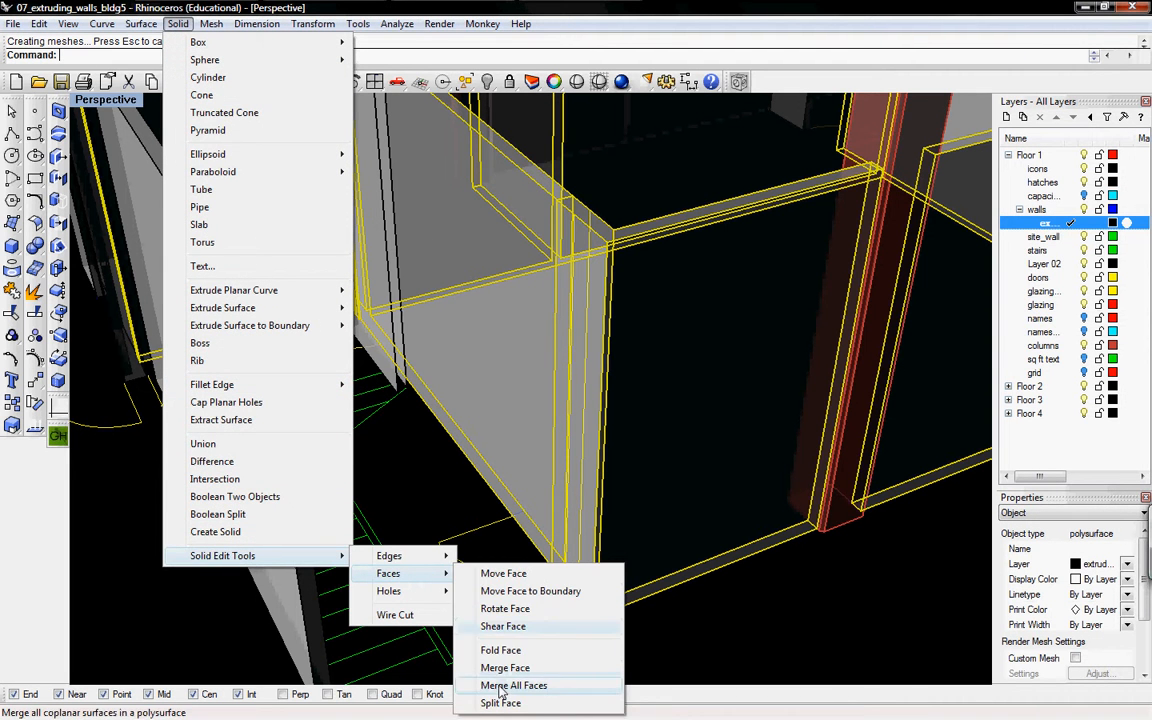
{"action": "left_click", "coordinate": [514, 685]}
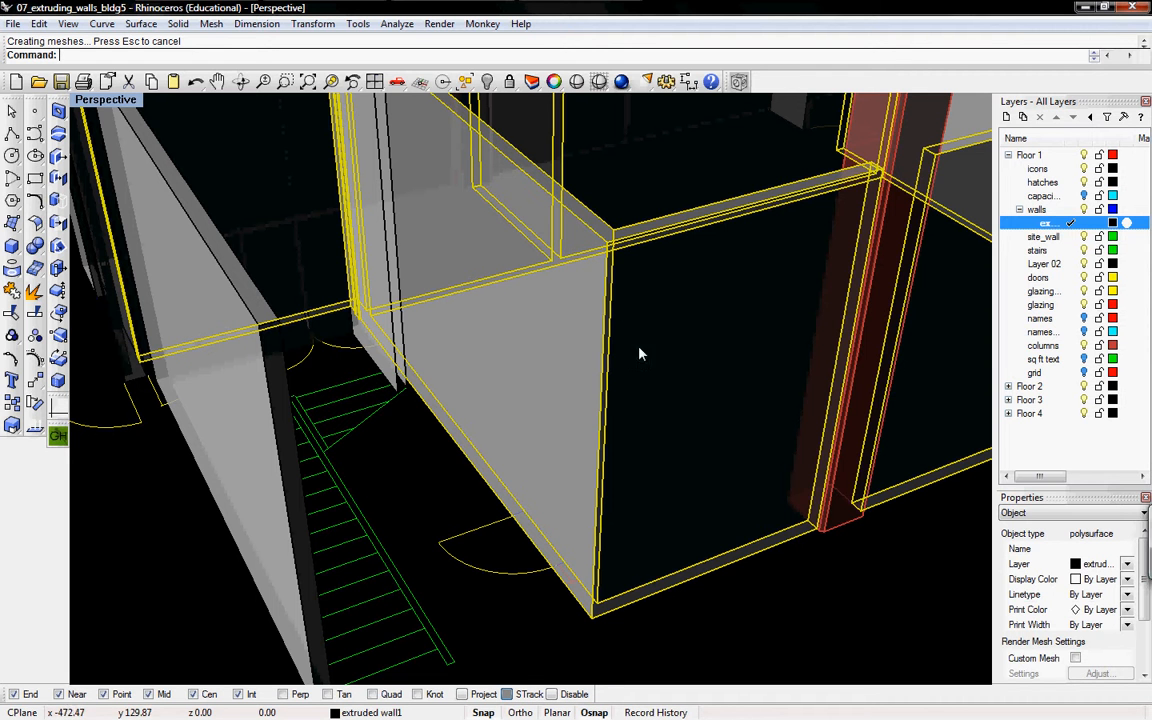
{"action": "mouse_move", "coordinate": [507, 288]}
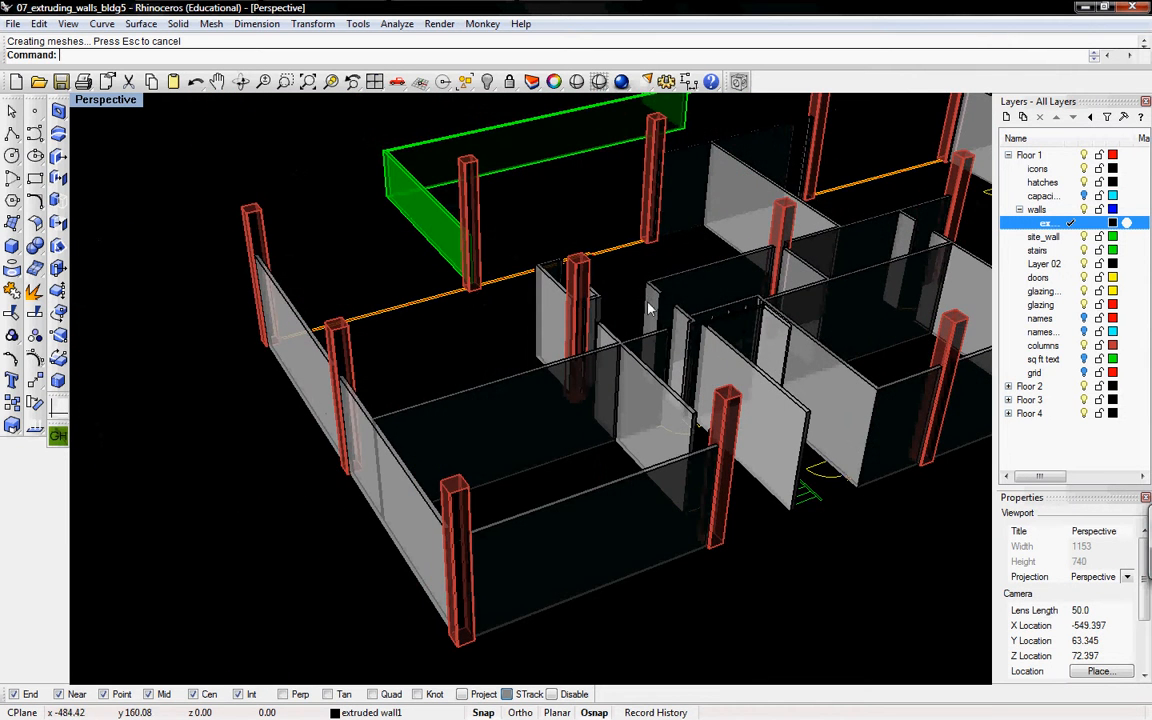
{"action": "left_click_drag", "start_coordinate": [648, 308], "coordinate": [605, 365]}
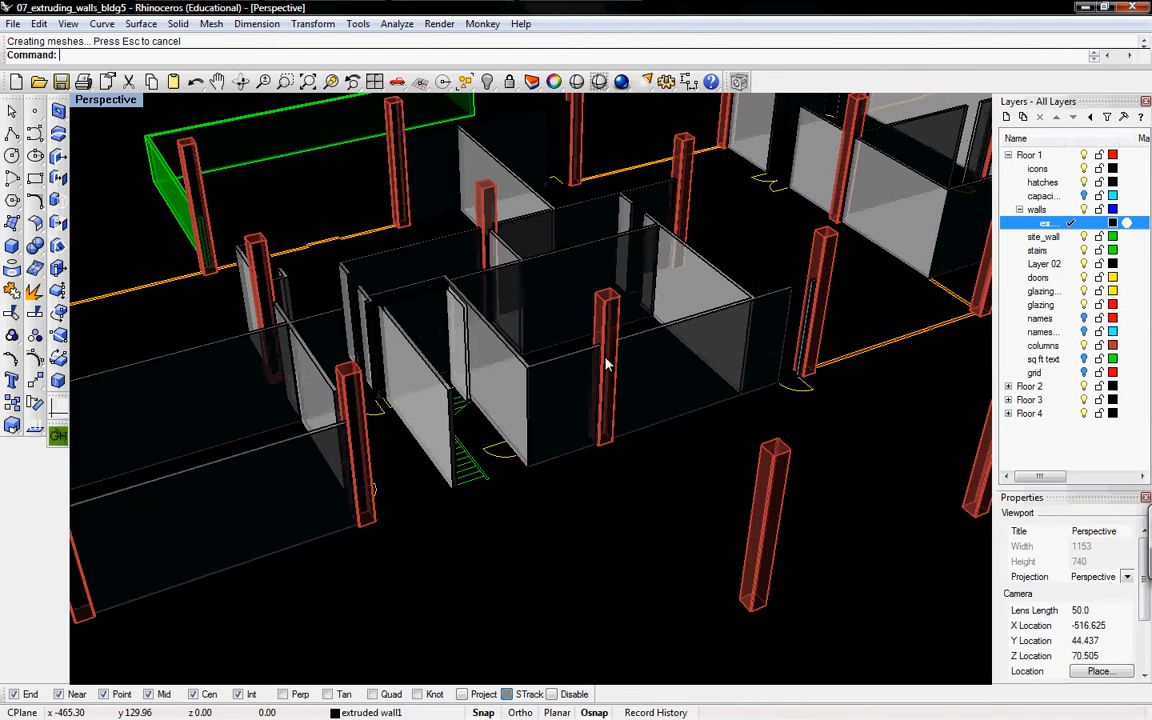
{"action": "mouse_move", "coordinate": [508, 418]}
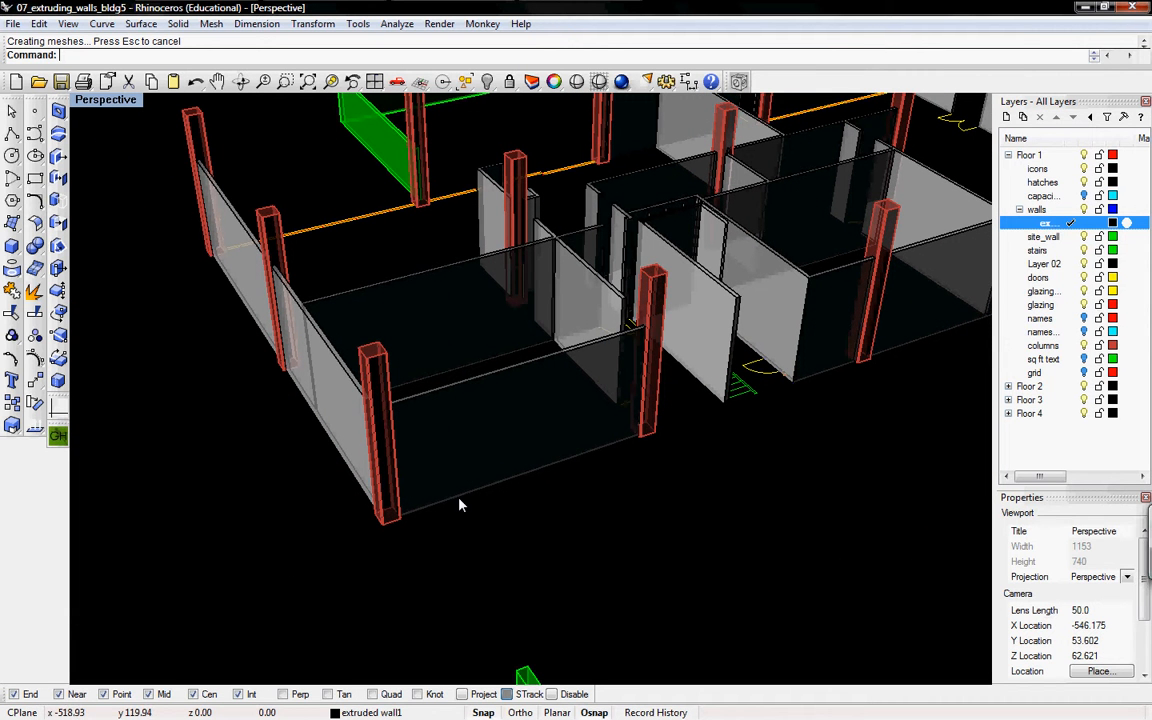
{"action": "mouse_move", "coordinate": [475, 565]}
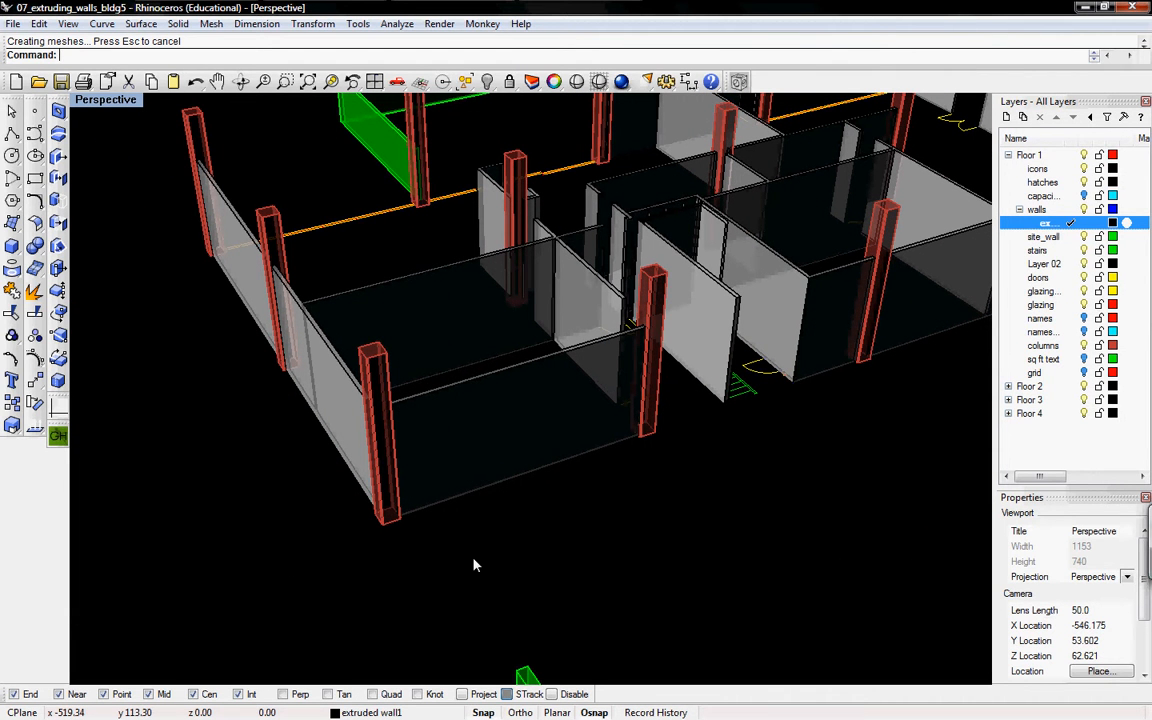